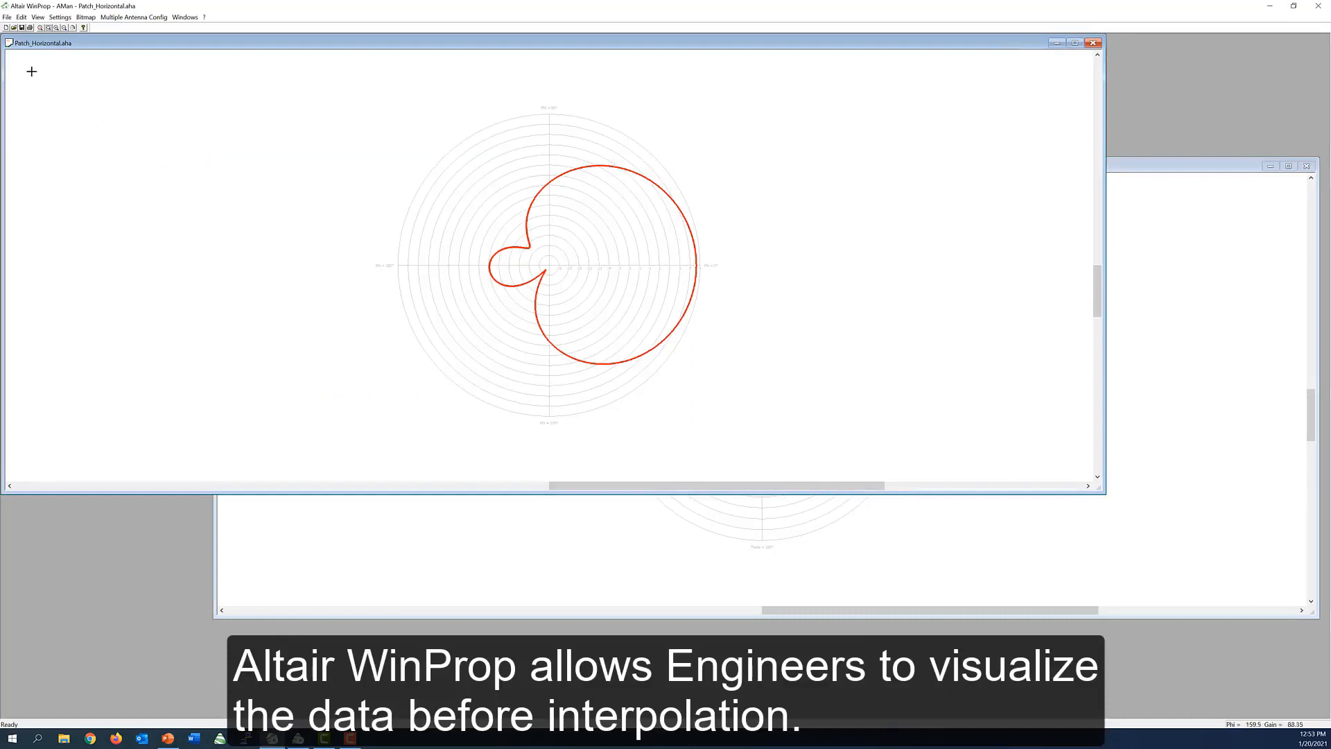
Choose Convert 2x2D to 3D from the File menu.
left_click(6, 16)
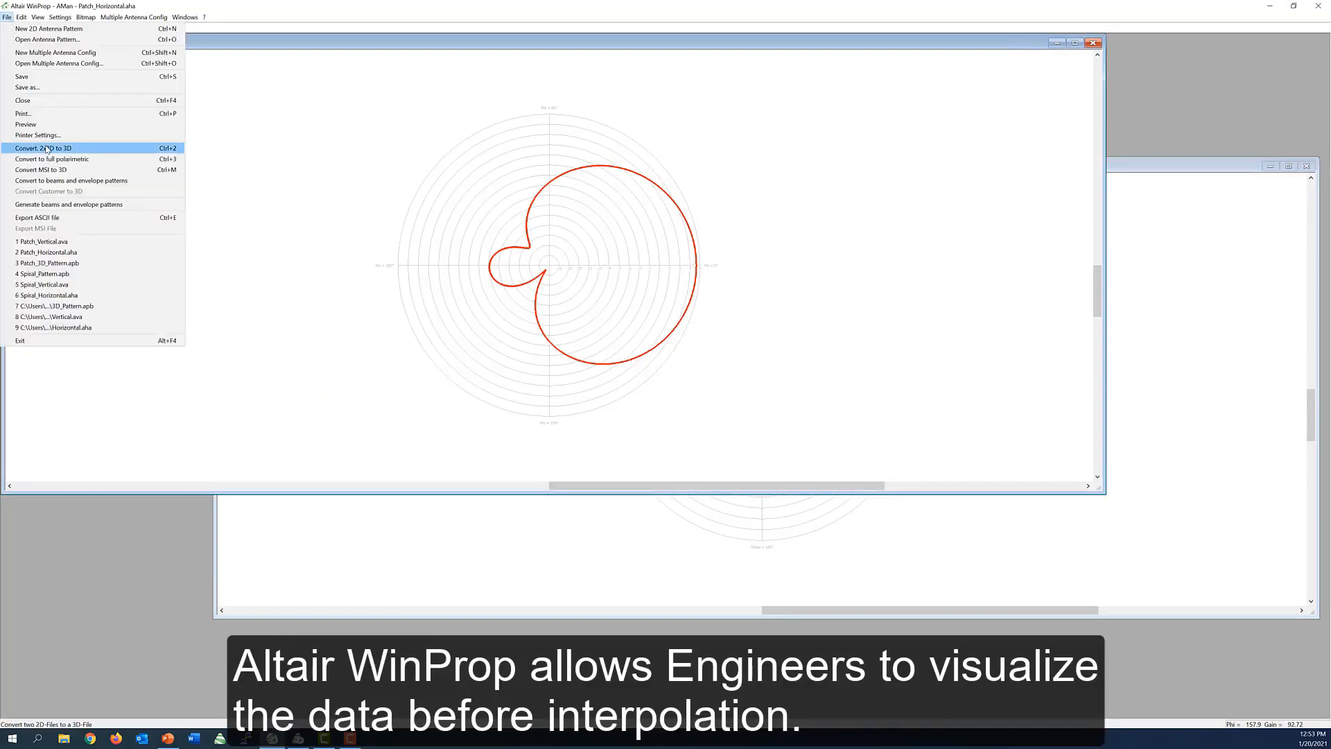
left_click(43, 147)
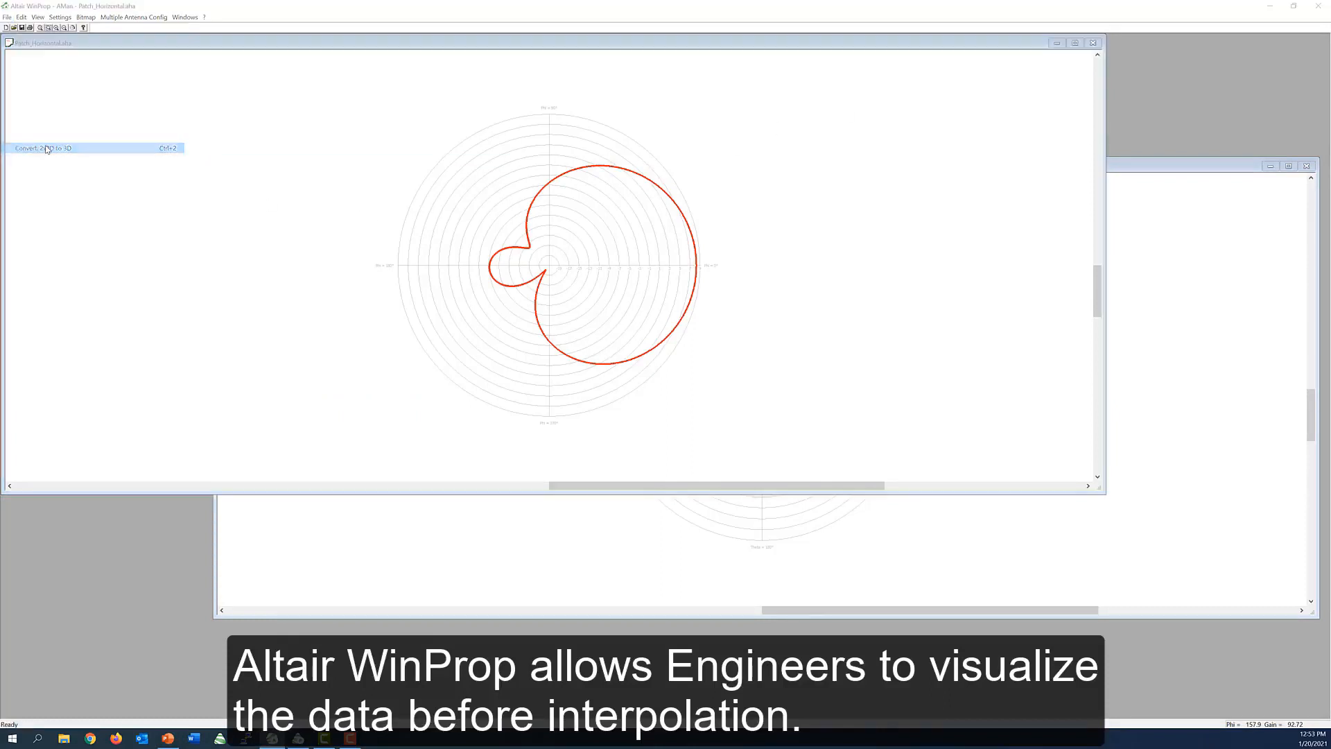
Select HPI (Horizontal Projection Interpolation) as the conversion algorithm.
left_click(42, 148)
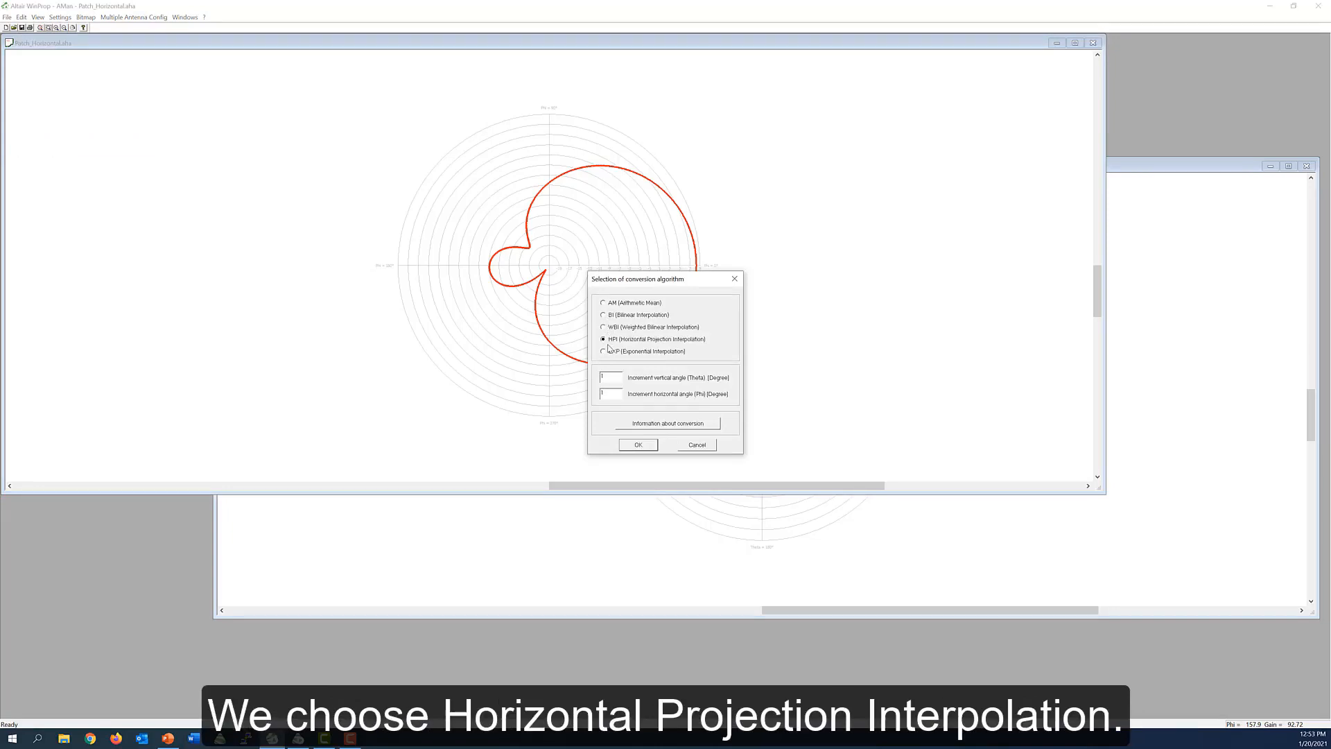
mouse_move(617, 343)
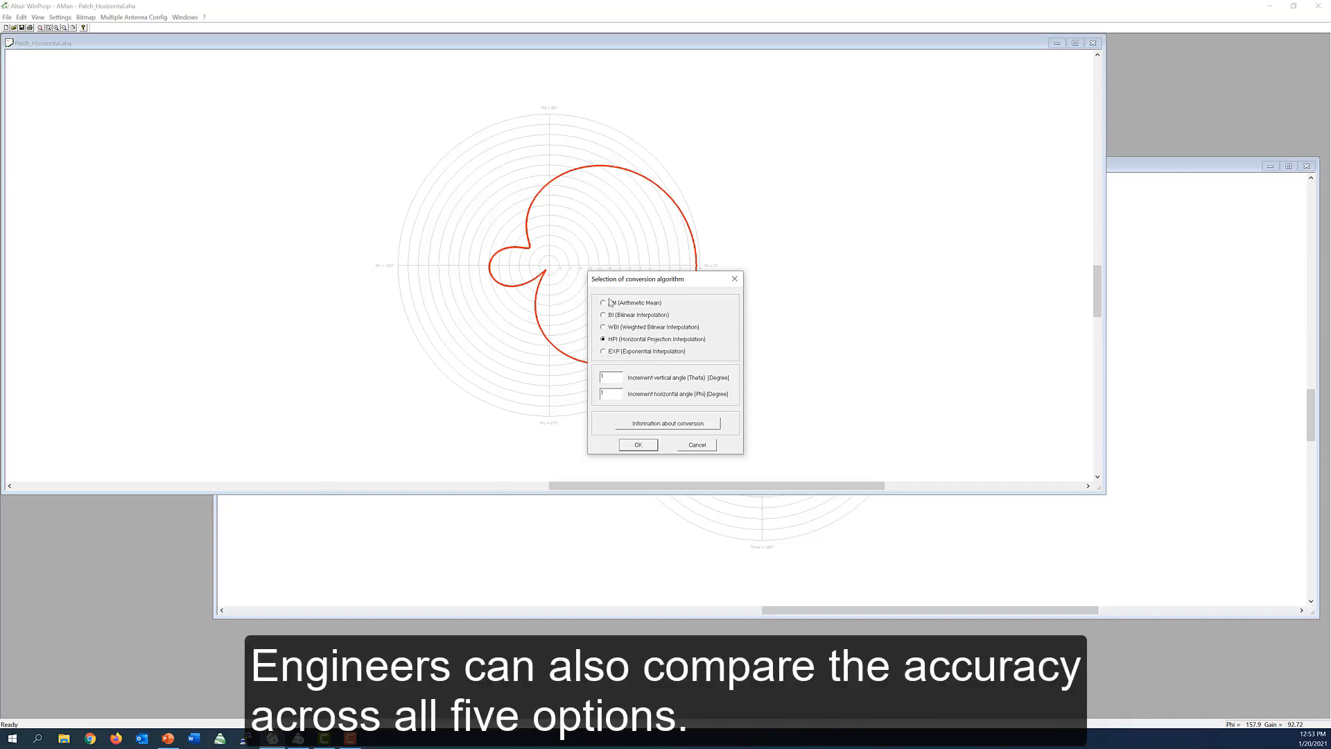
mouse_move(626, 310)
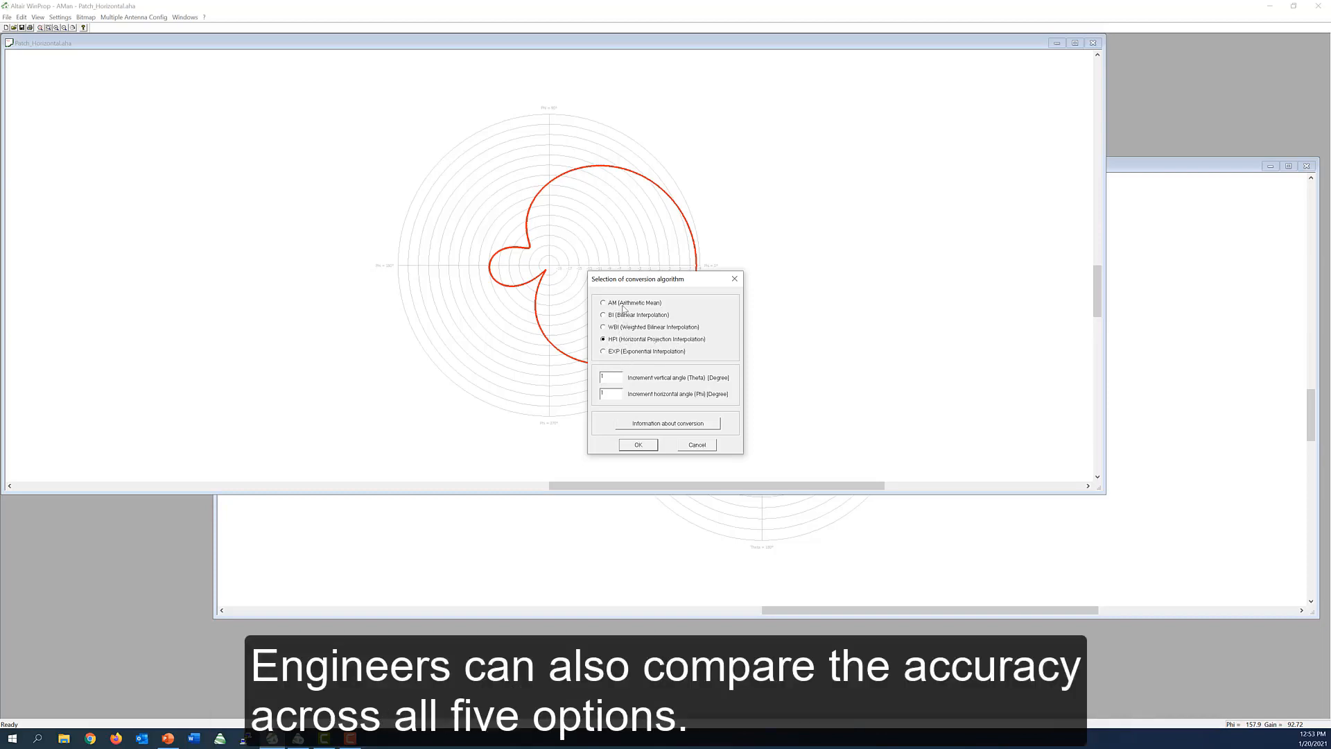
Confirm the HPI algorithm and load Patch_Vertical.avb as the vertical pattern.
left_click(638, 443)
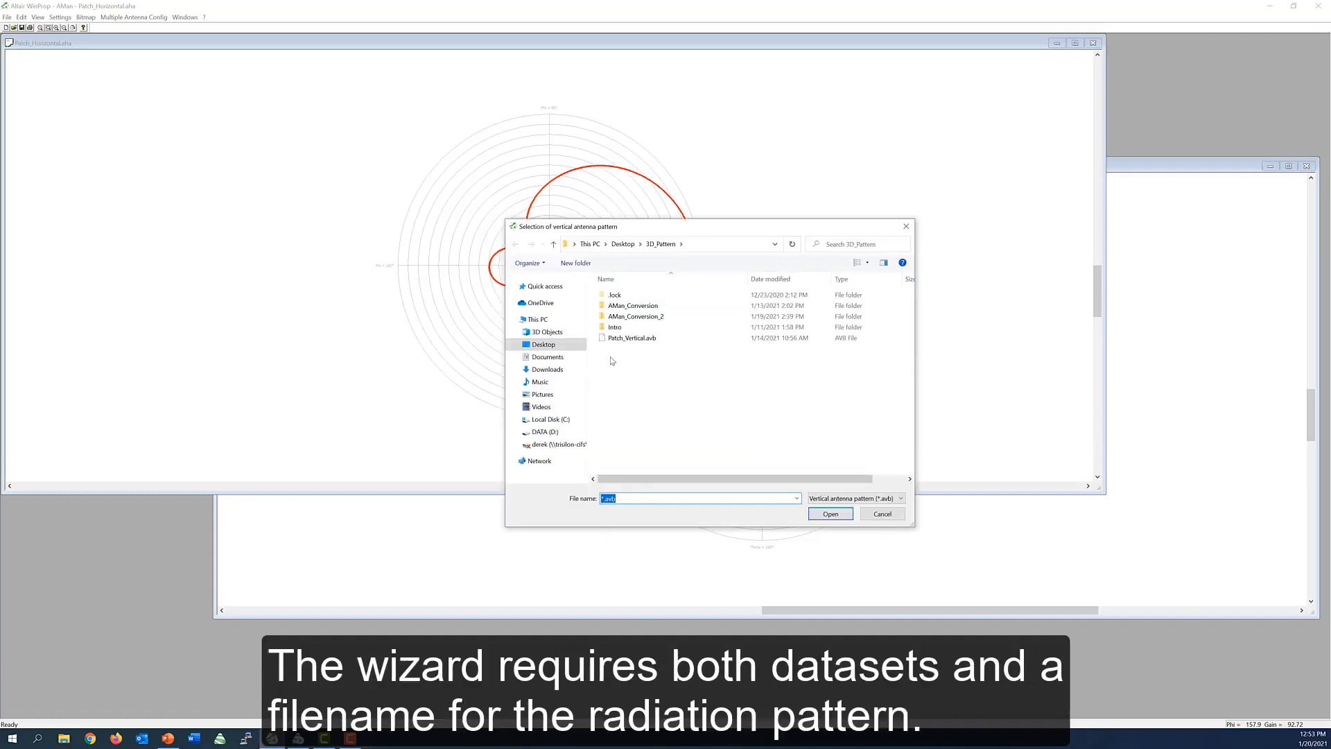
left_click(630, 337)
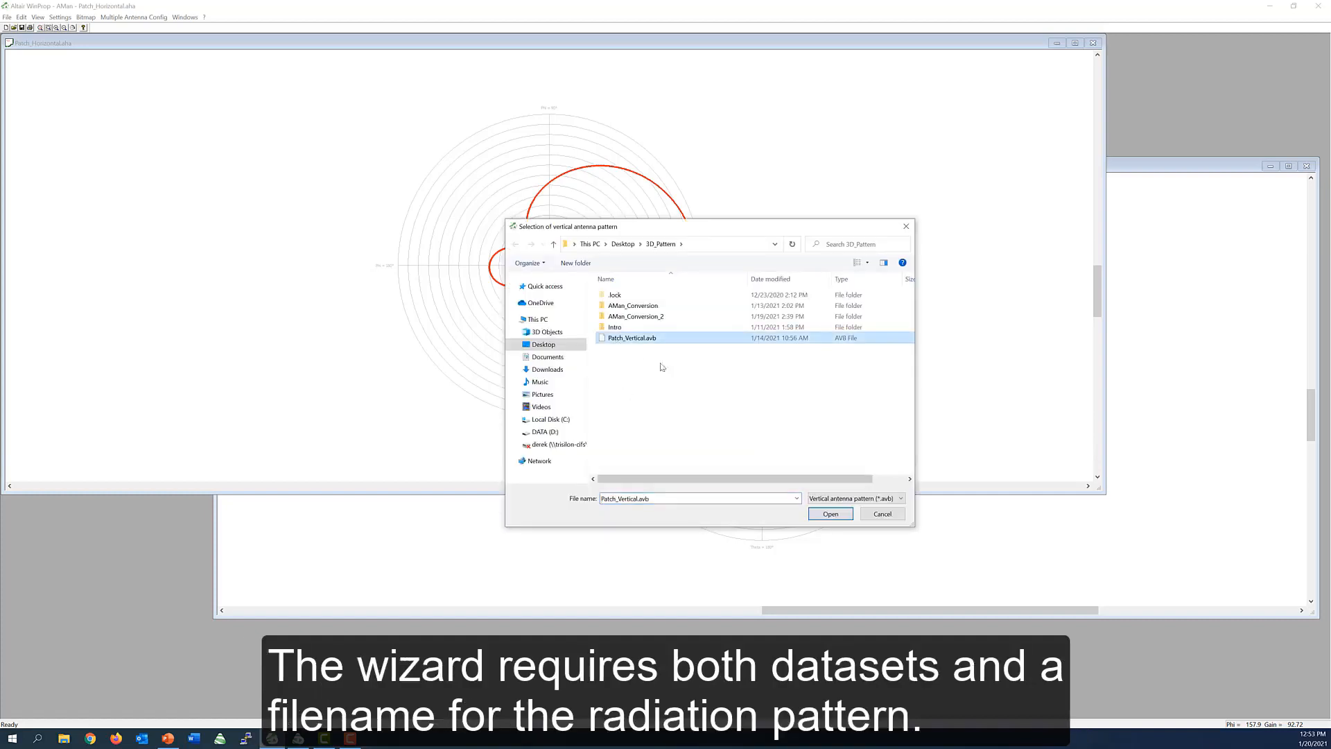
left_click(830, 514)
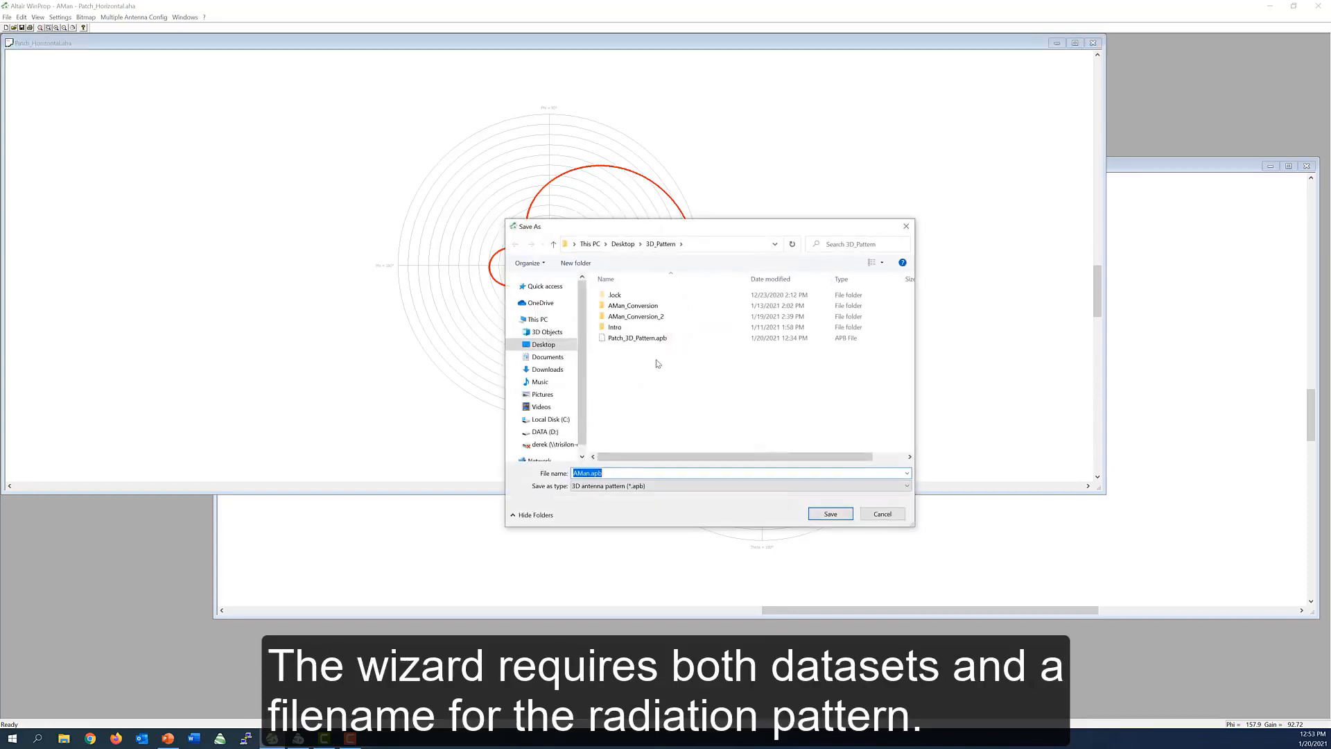
Save the 3D result as Patch_3D_Pattern.apb and start Convert to full polarimetric.
left_click(636, 337)
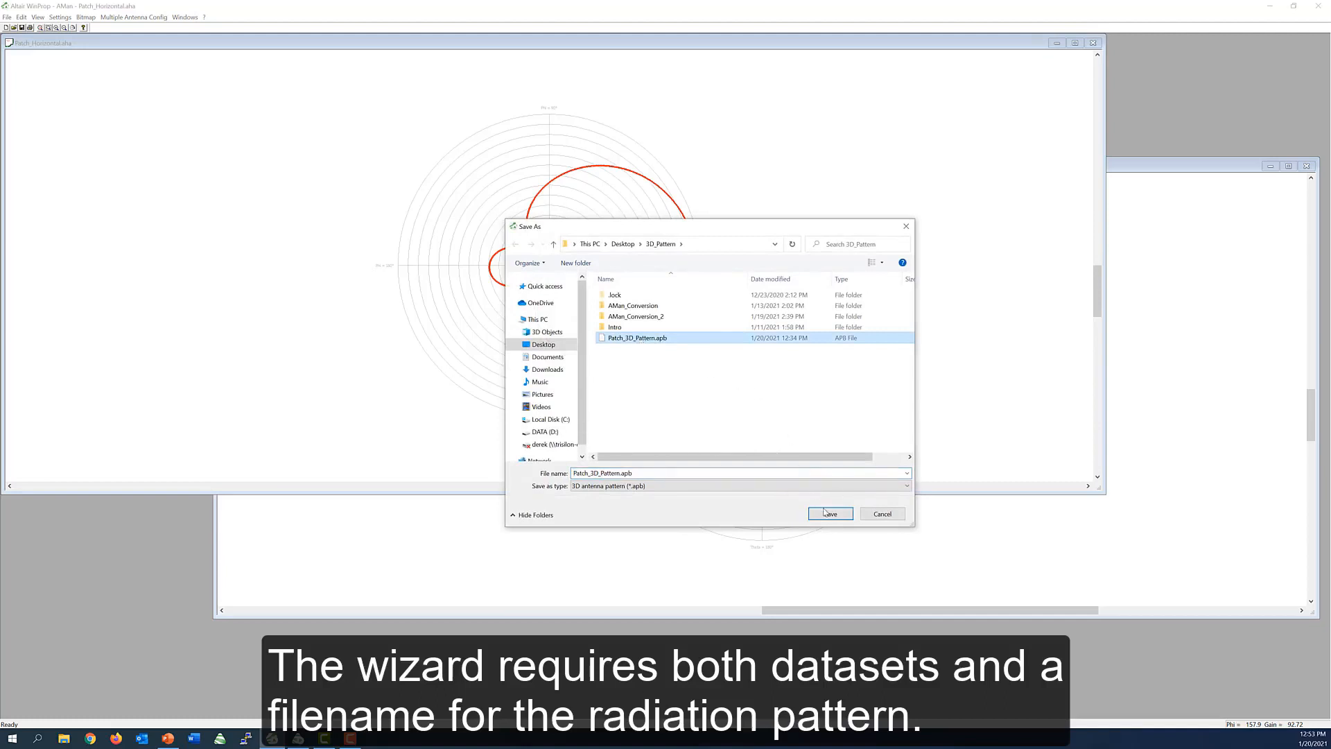
left_click(828, 513)
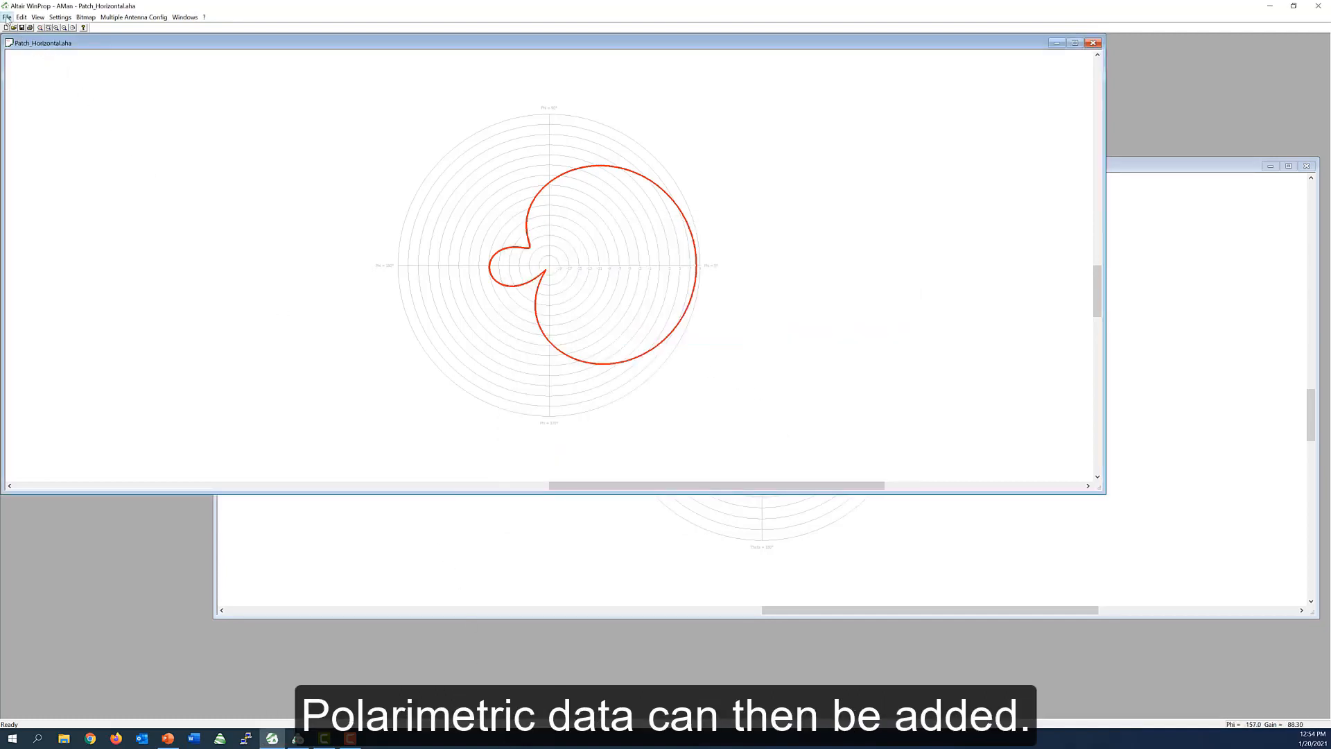
left_click(6, 17)
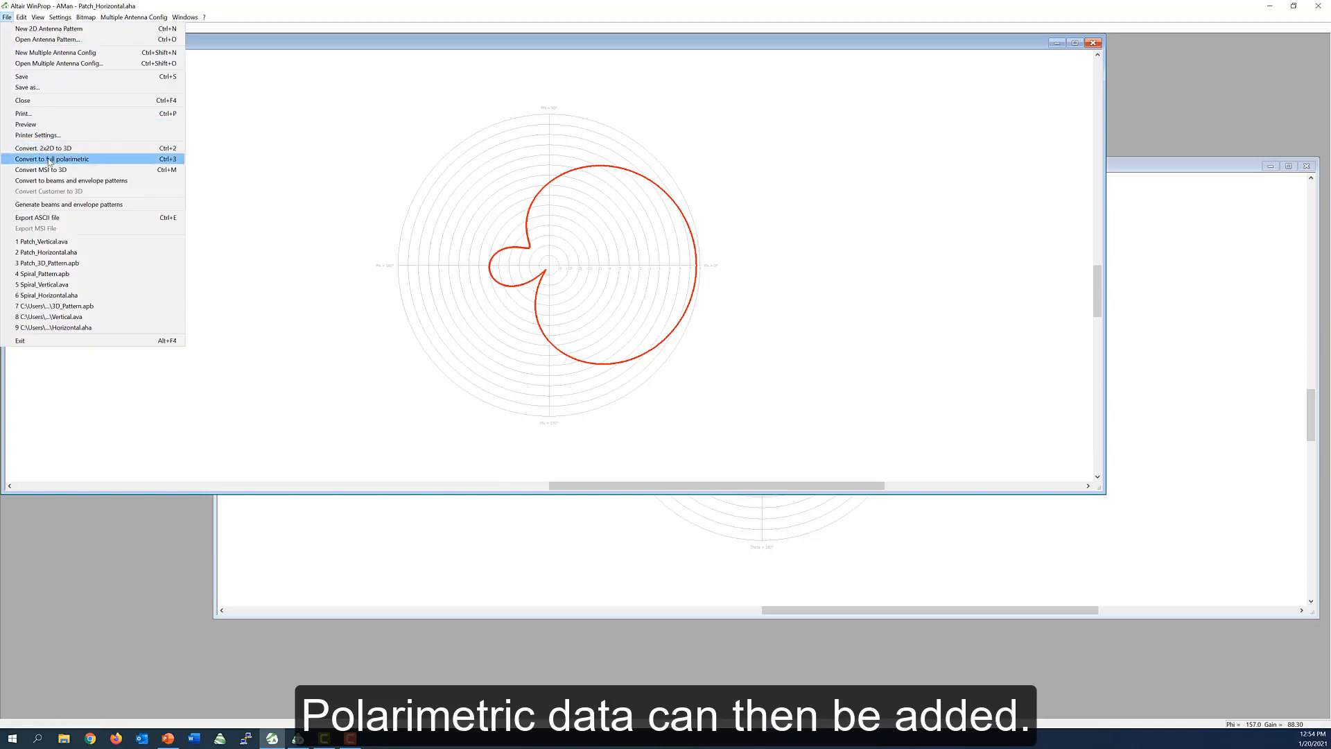
left_click(52, 158)
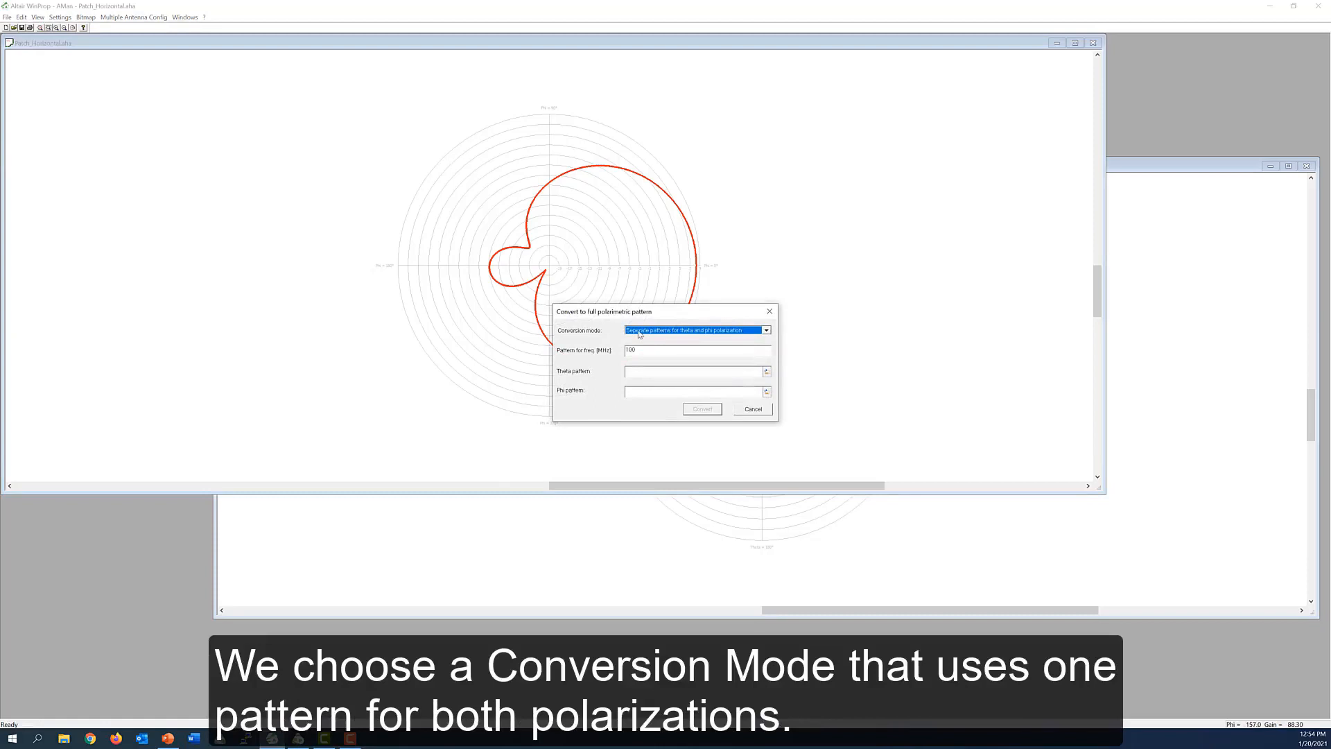
Use one pattern for theta and phi at 2450 MHz, Patch_3D_Pattern, 40 dB cross-pol discrimination.
left_click(764, 330)
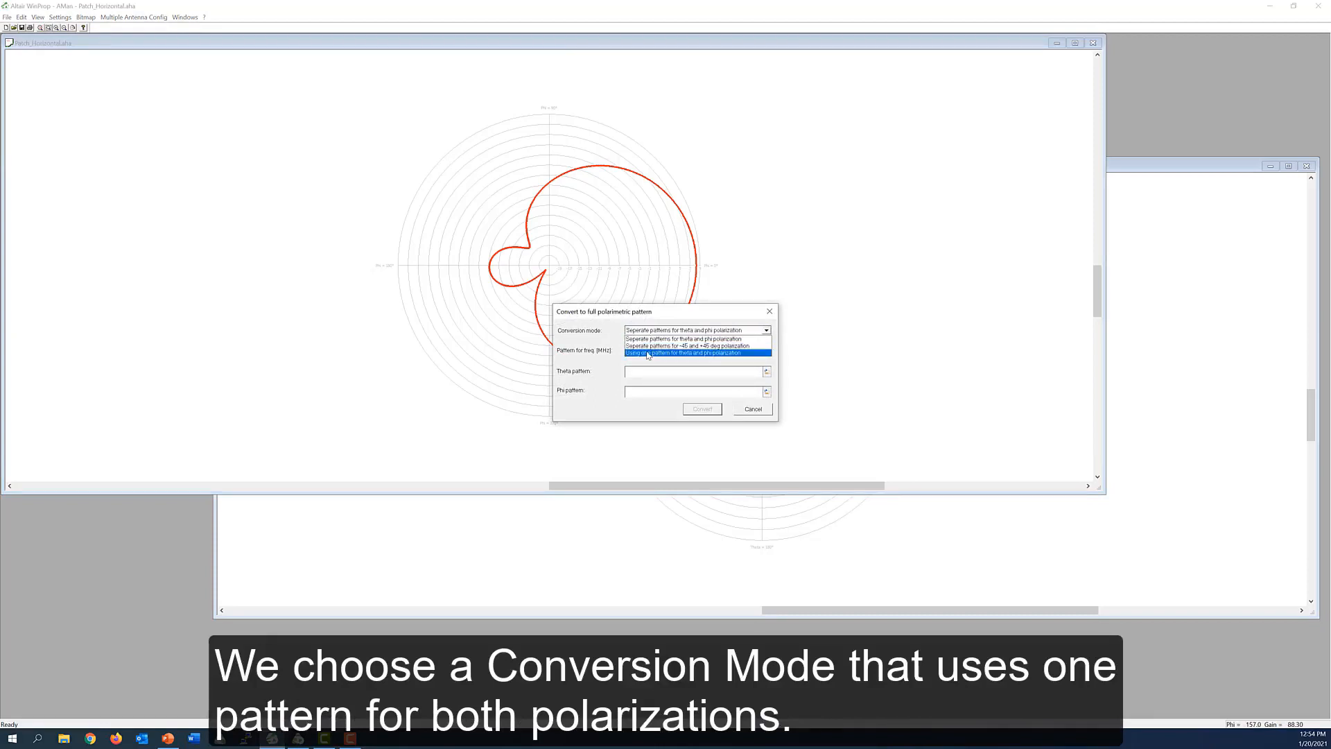
left_click(684, 352)
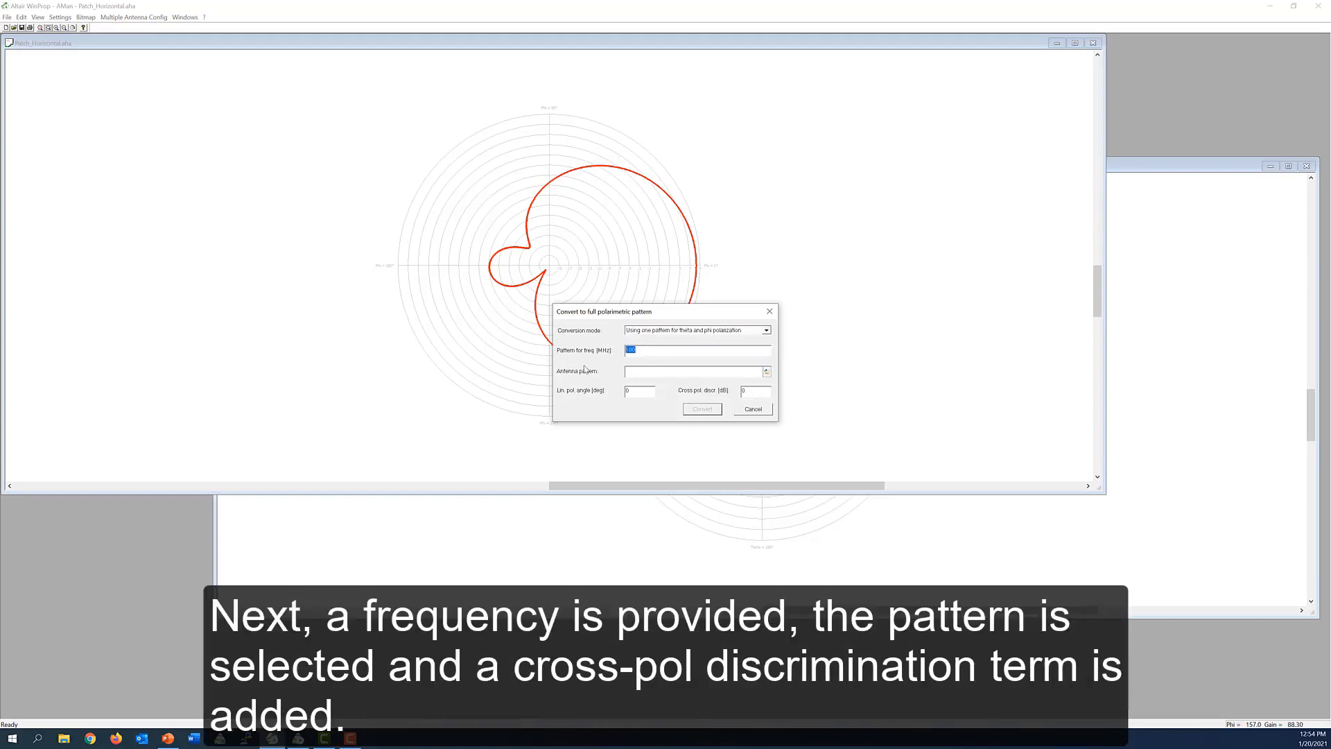
type("2450")
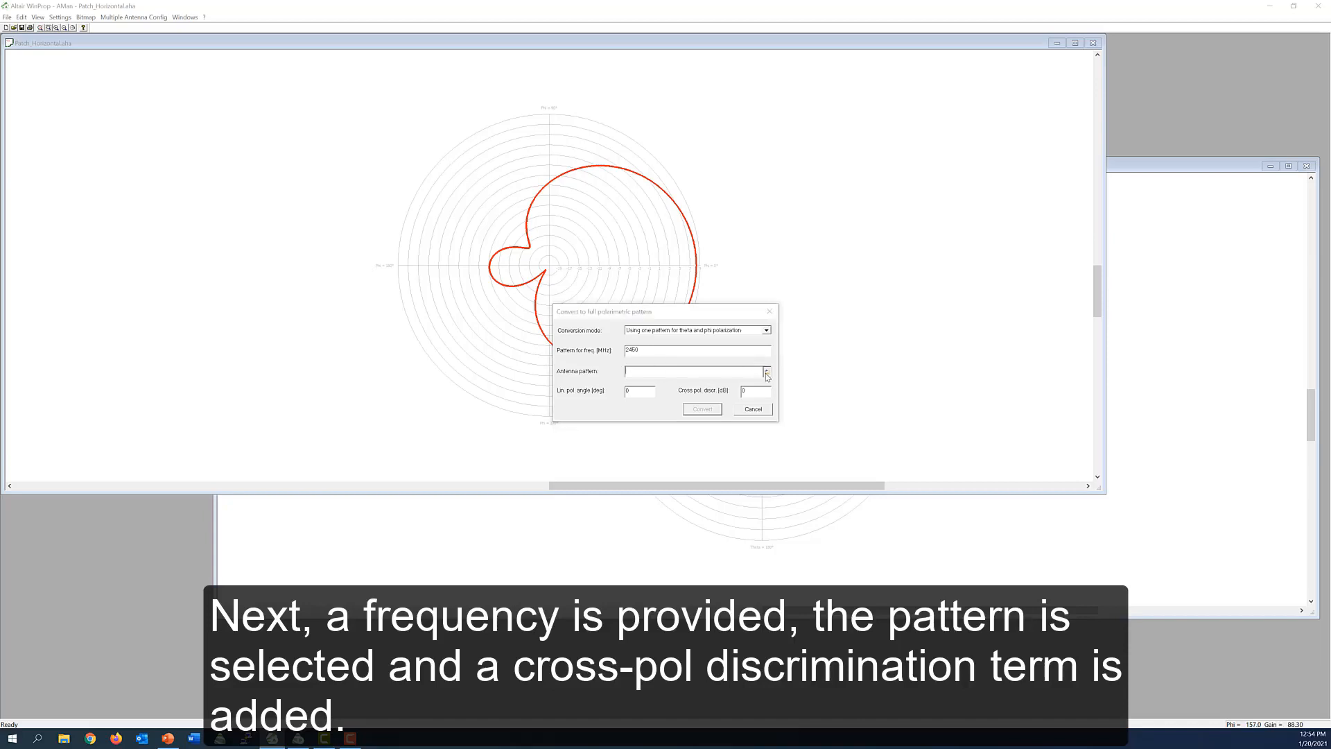
left_click(764, 371)
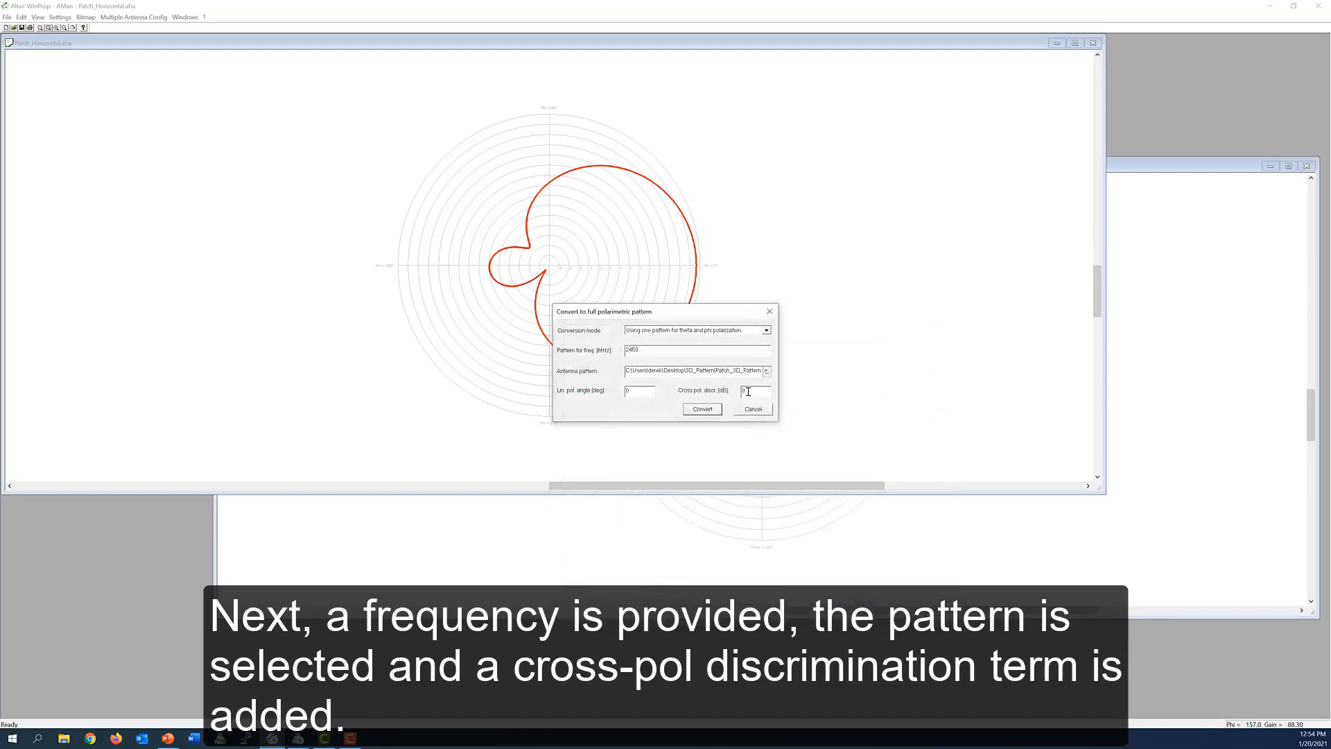
type("40")
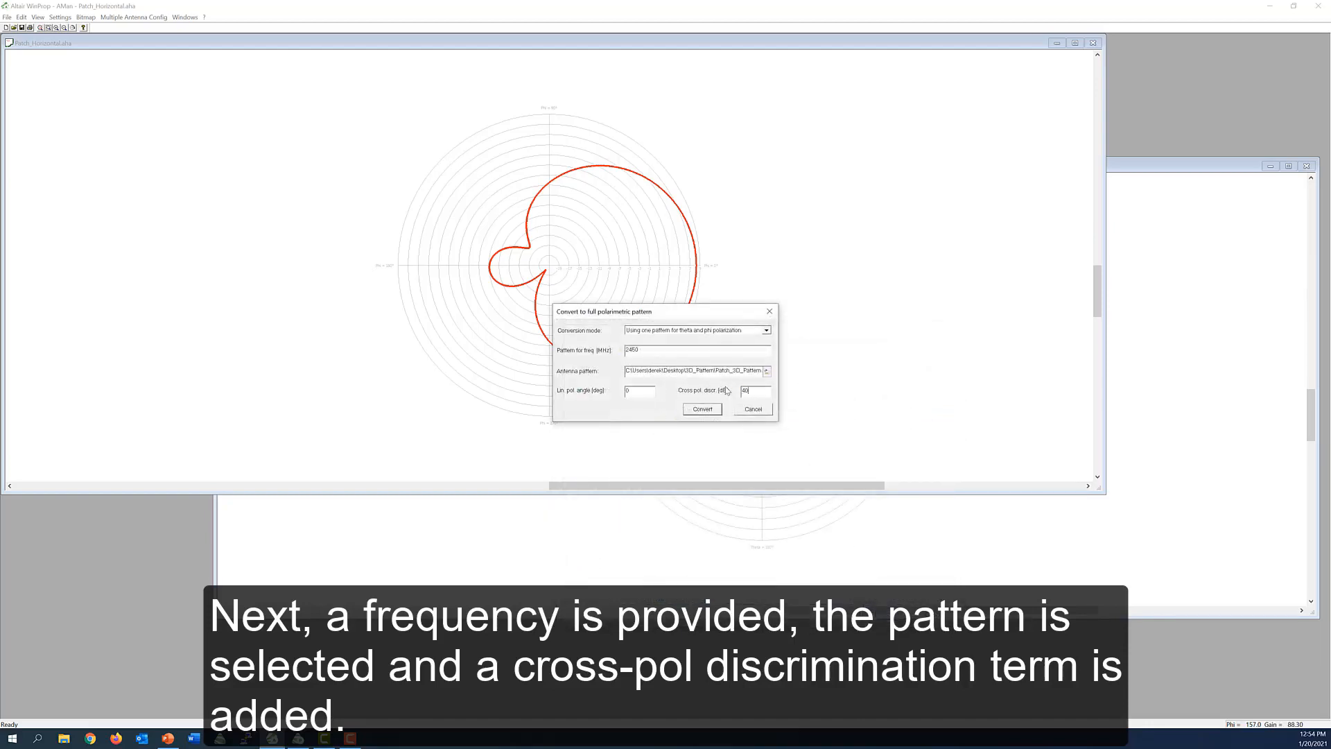